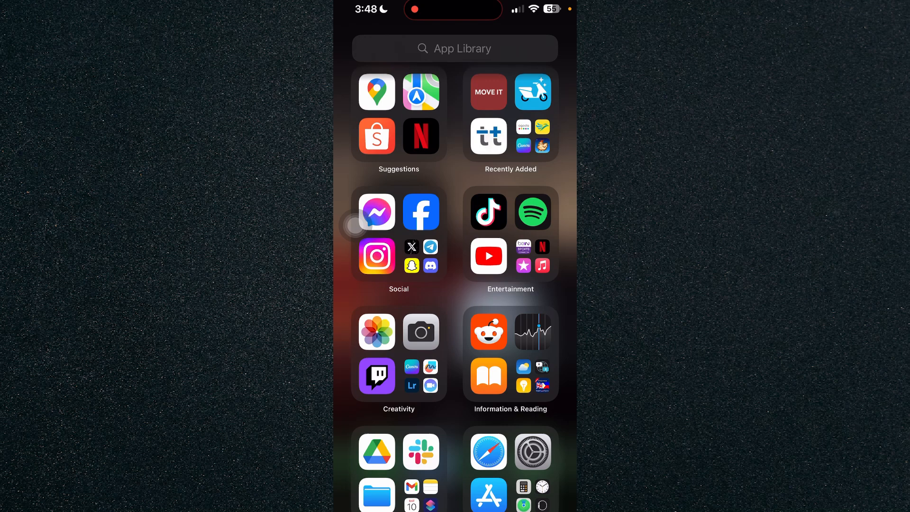
Step: Launch Settings from App Library and enter the Apple ID account page
left_click(532, 451)
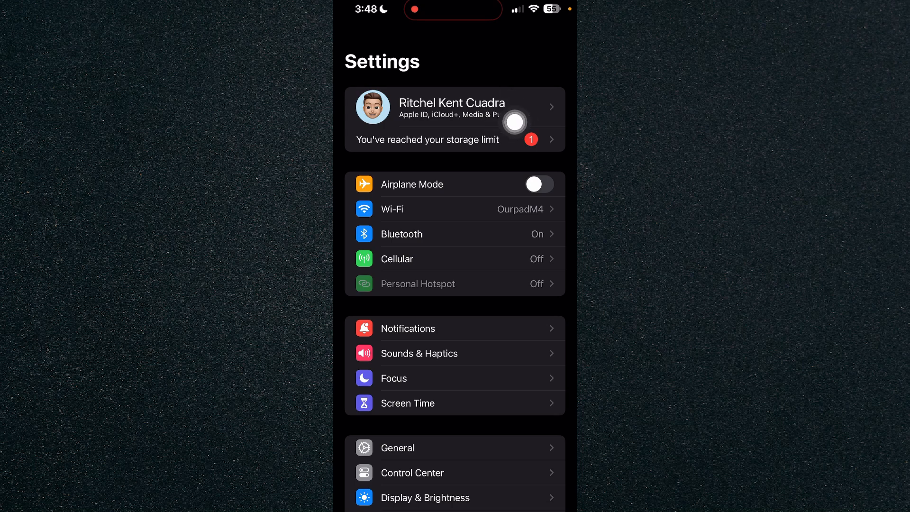
left_click(453, 107)
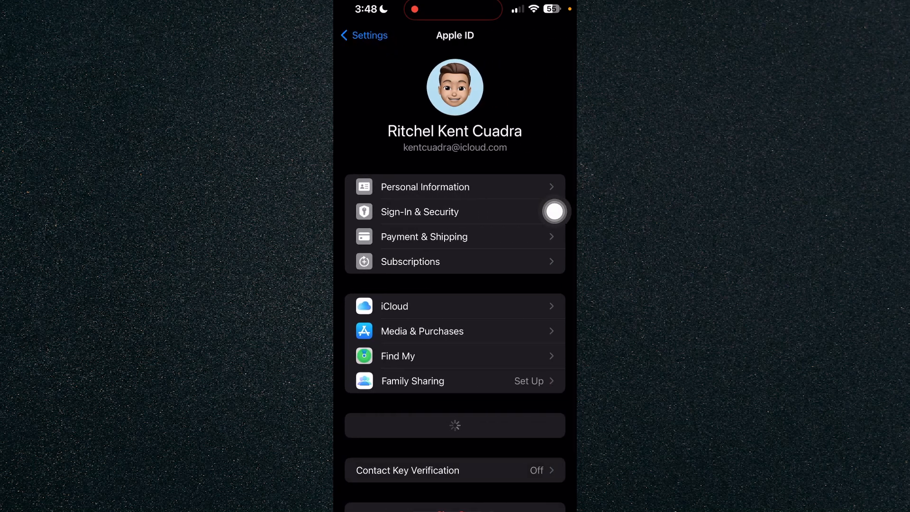
scroll("up", 3)
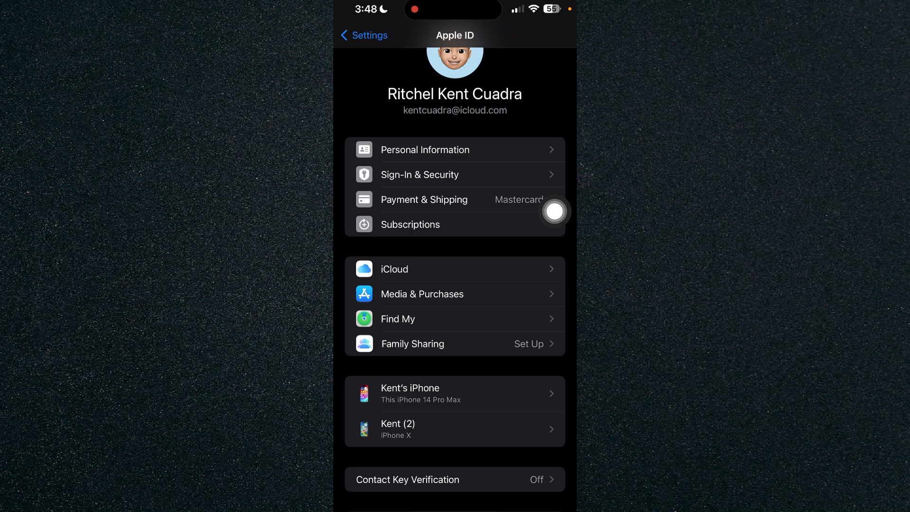
Step: Enter iCloud settings and reach Manage Account Storage, storage shown full
left_click(453, 268)
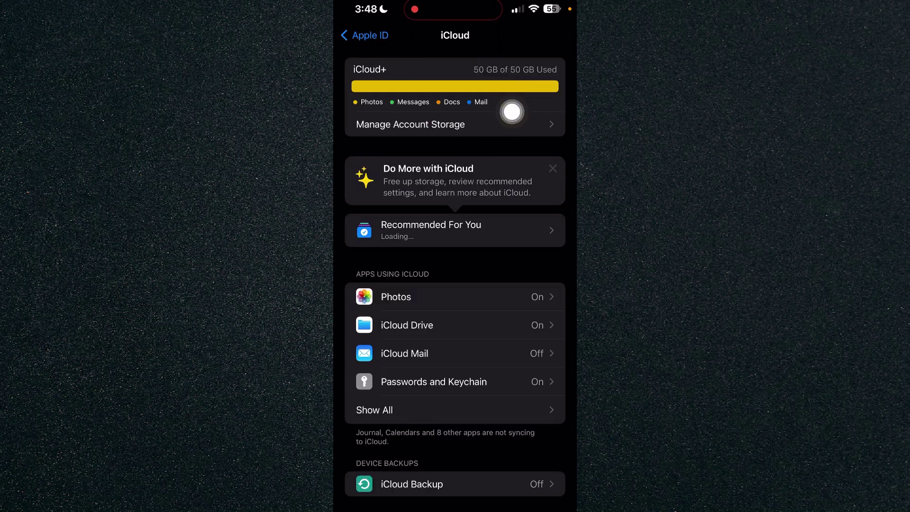
scroll("down", 3)
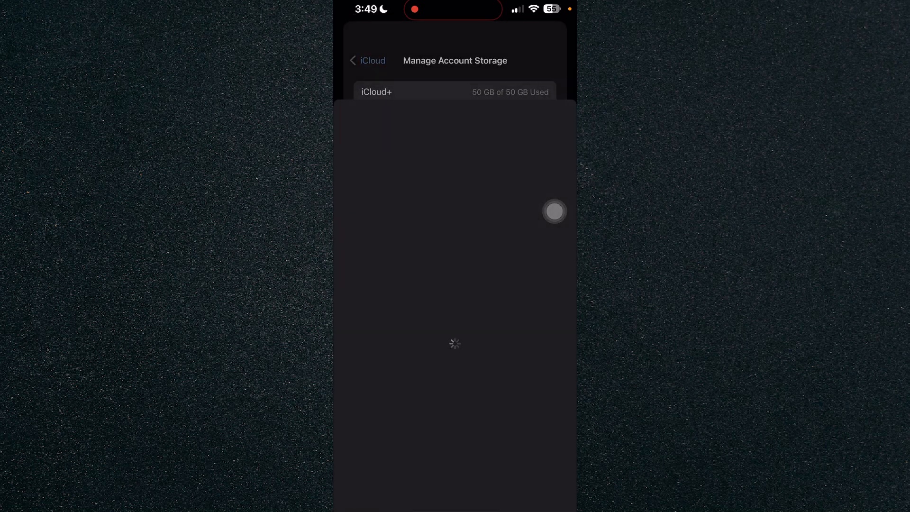
Step: Select the 2TB ₱499.00 per month iCloud+ plan, enabling Buy
left_click(454, 91)
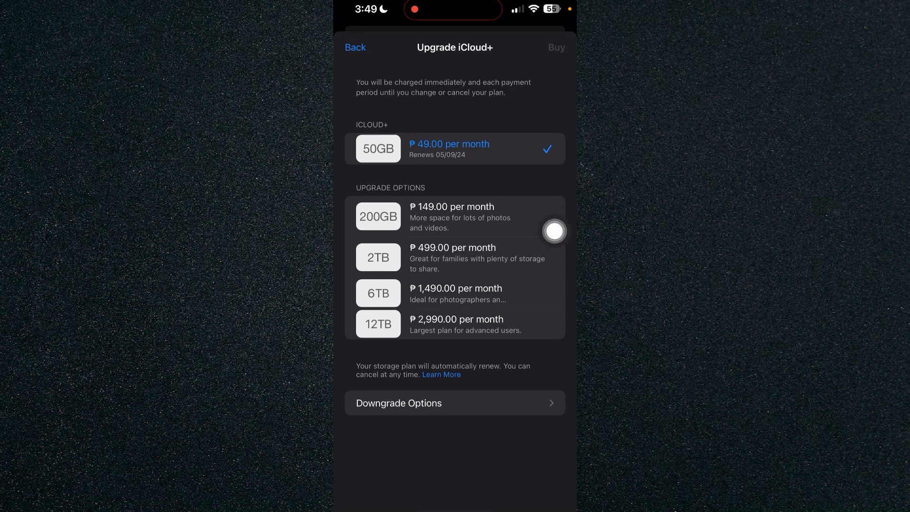
left_click(454, 256)
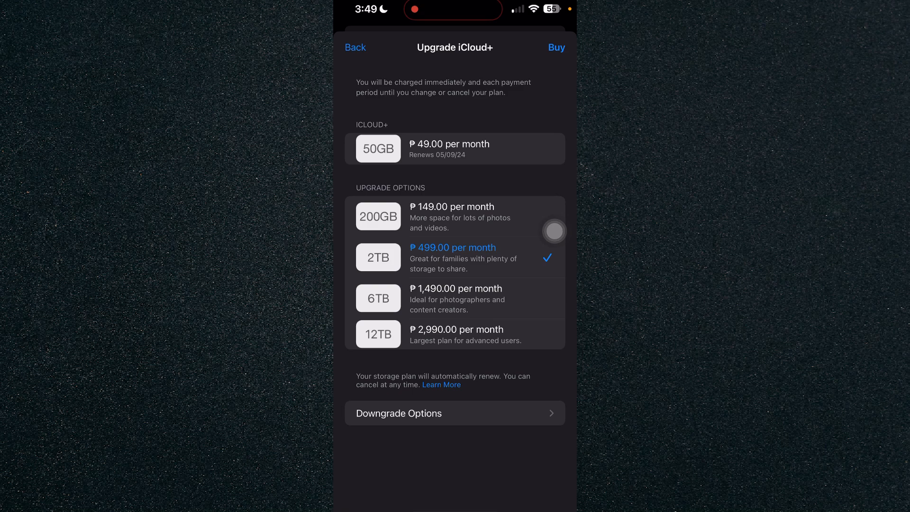